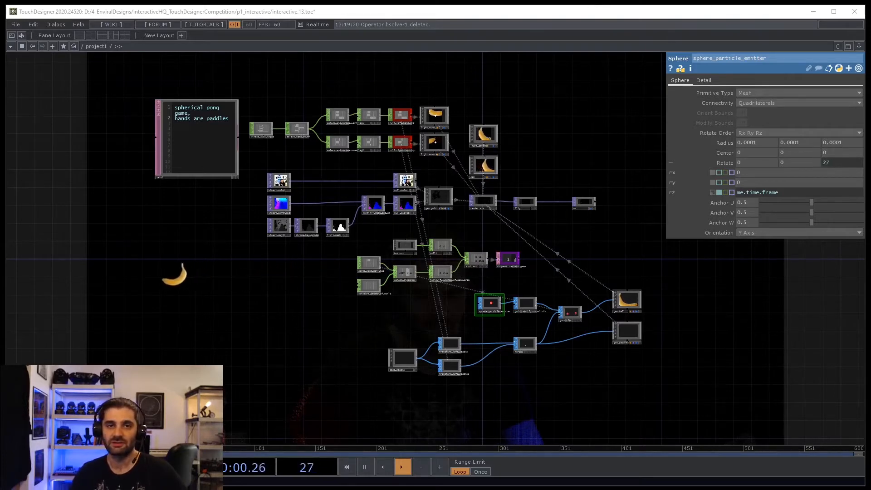
Step: Review the kinect_depth operator, keeping Depth as the Kinect image type
{"action": "left_click", "coordinate": [402, 467]}
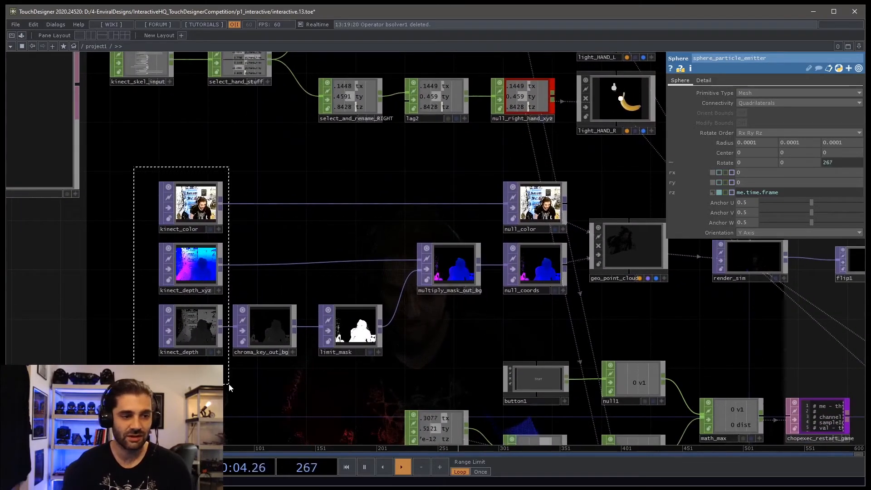
{"action": "left_click", "coordinate": [190, 267]}
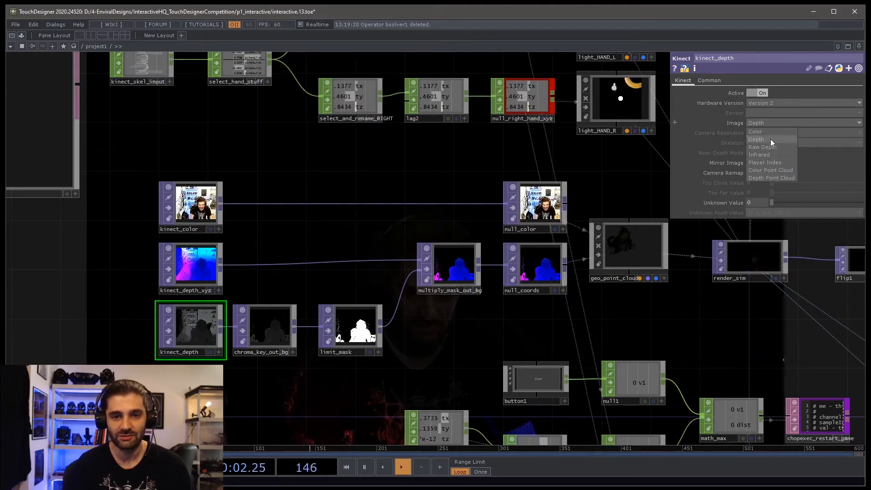
{"action": "left_click", "coordinate": [756, 138]}
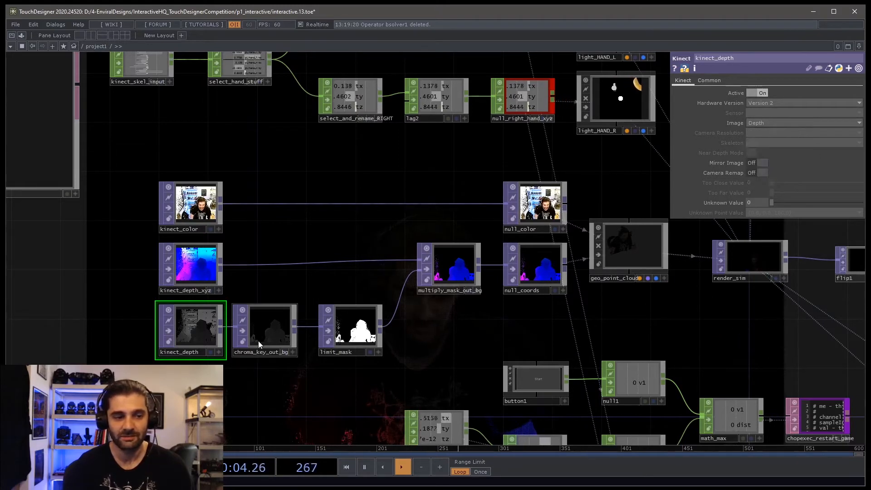
{"action": "left_click", "coordinate": [349, 327]}
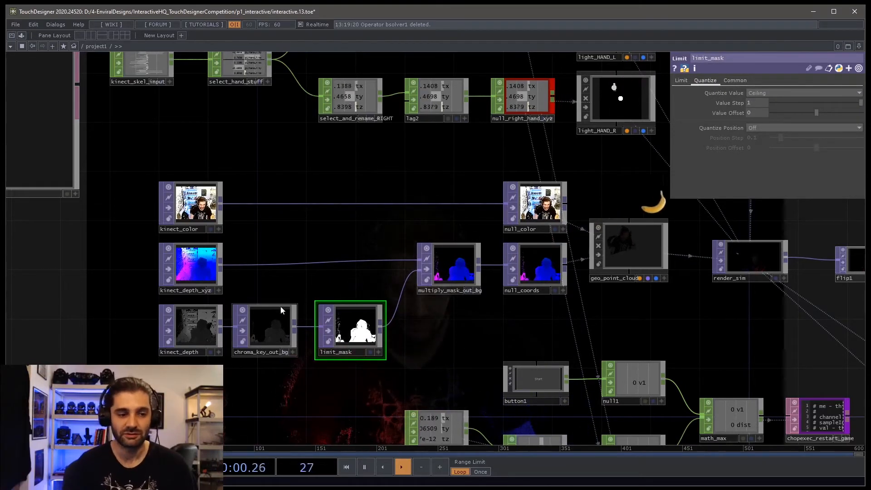
{"action": "left_click", "coordinate": [264, 331]}
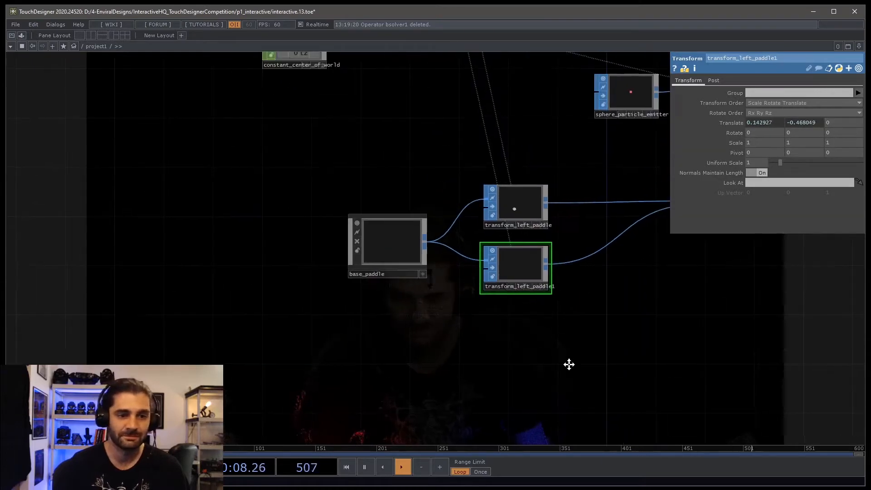
Step: Inspect the left paddle transform and merge1 preview, checking its display options
{"action": "double_click", "coordinate": [387, 243]}
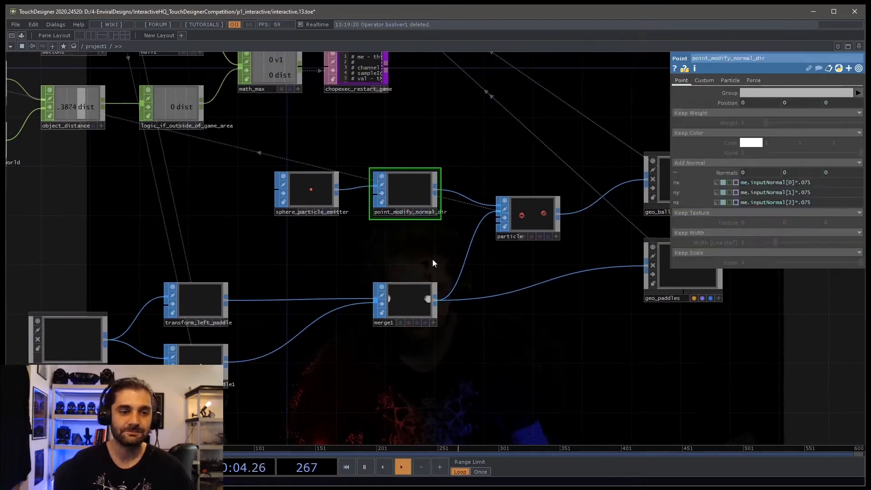
{"action": "left_click", "coordinate": [409, 299]}
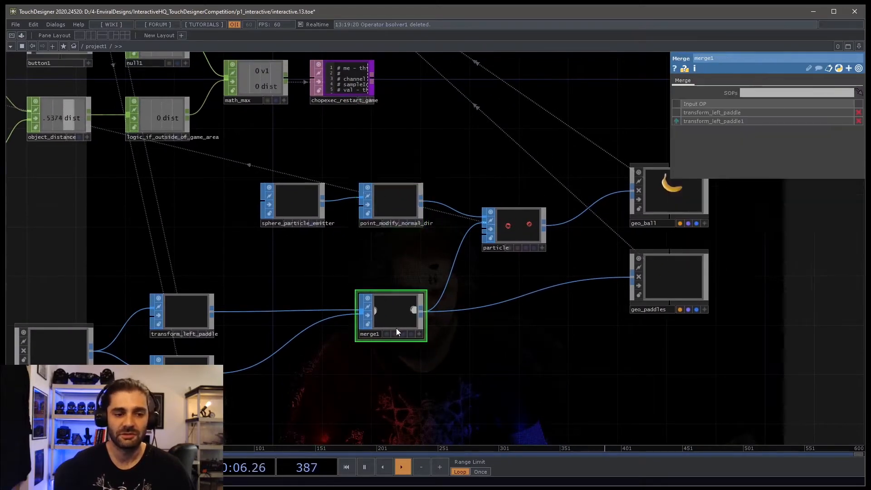
{"action": "double_click", "coordinate": [390, 316]}
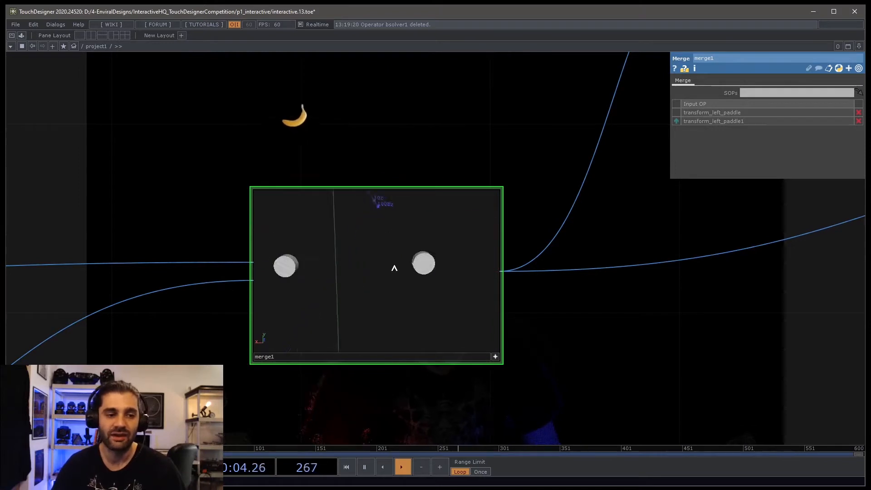
{"action": "right_click", "coordinate": [394, 268]}
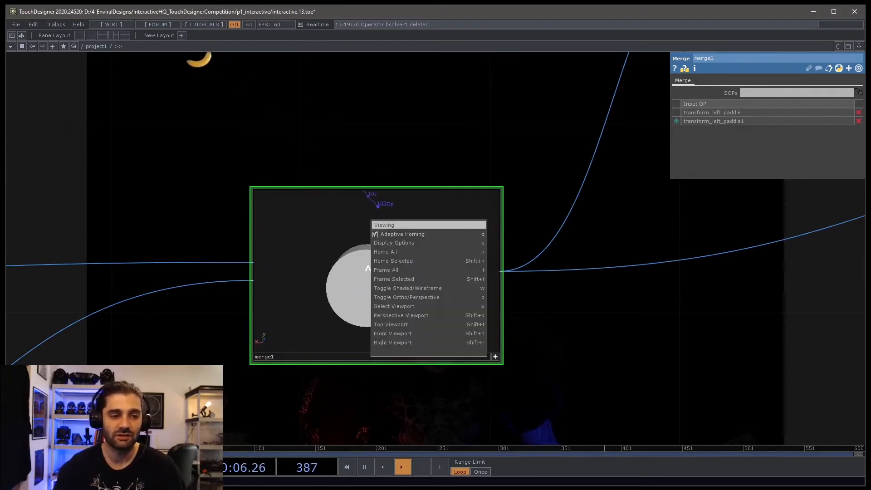
{"action": "left_click", "coordinate": [394, 242]}
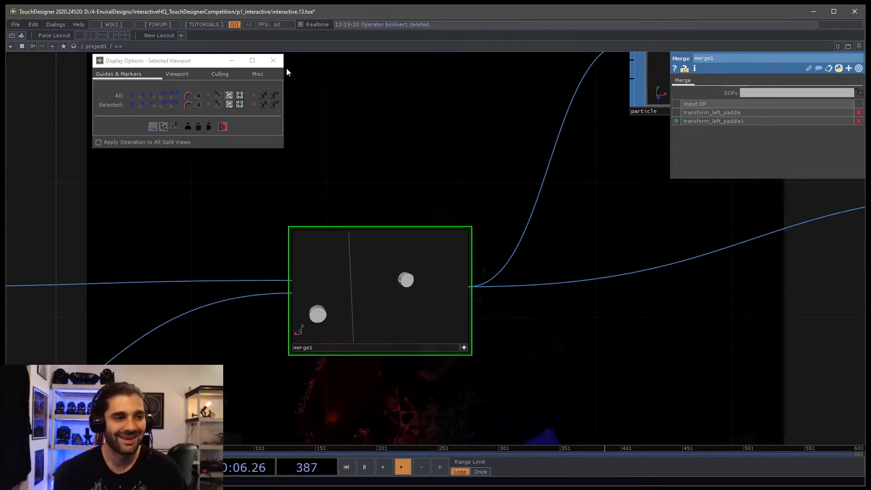
{"action": "left_click", "coordinate": [272, 59]}
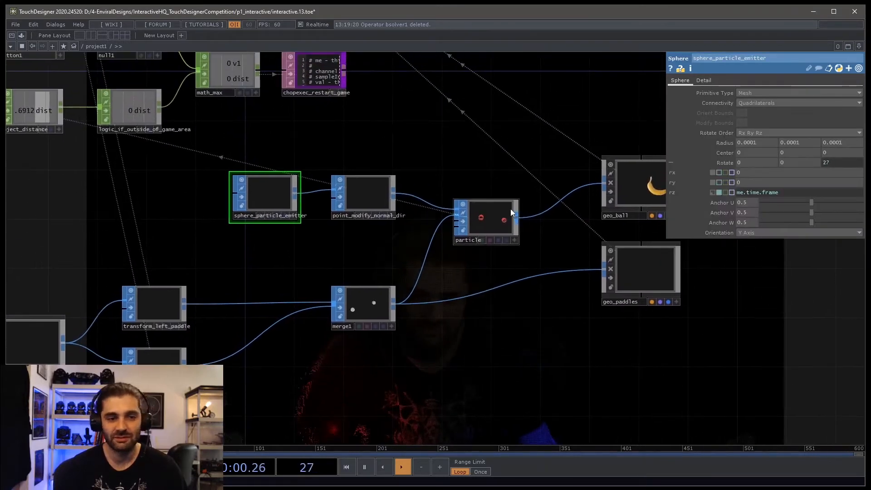
Step: Inspect the particle and point_modify_normal_dir operators, then constant_center_of_world
{"action": "left_click", "coordinate": [486, 222]}
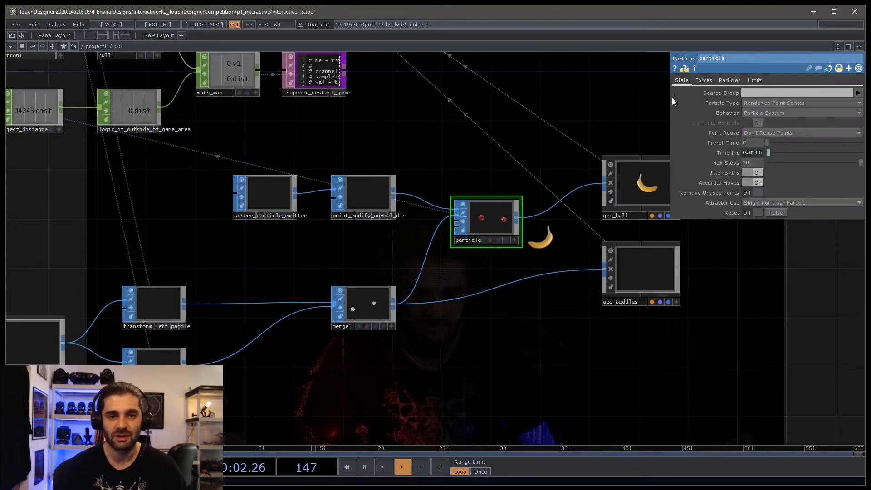
{"action": "left_click", "coordinate": [386, 195]}
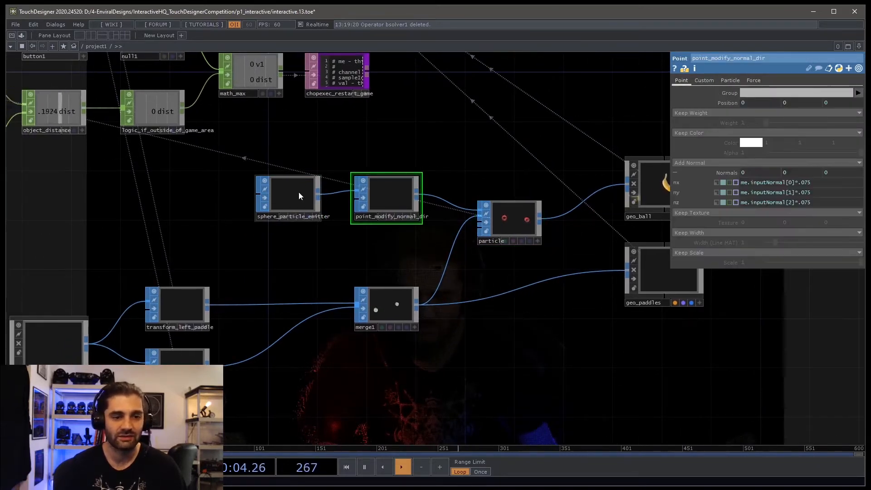
{"action": "double_click", "coordinate": [287, 195]}
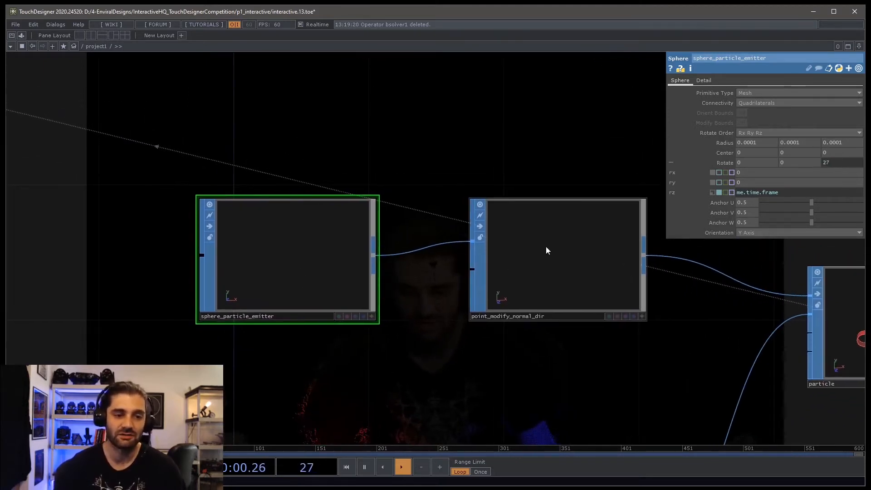
{"action": "left_click", "coordinate": [401, 466]}
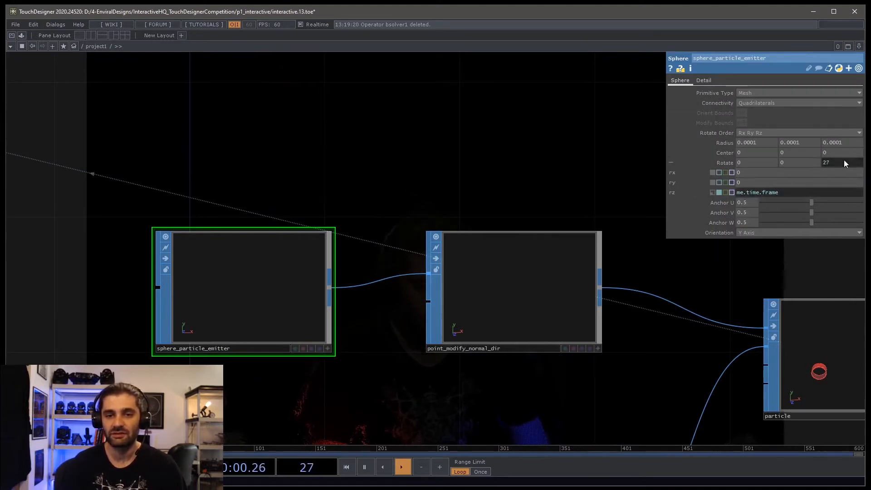
{"action": "left_click", "coordinate": [827, 163]}
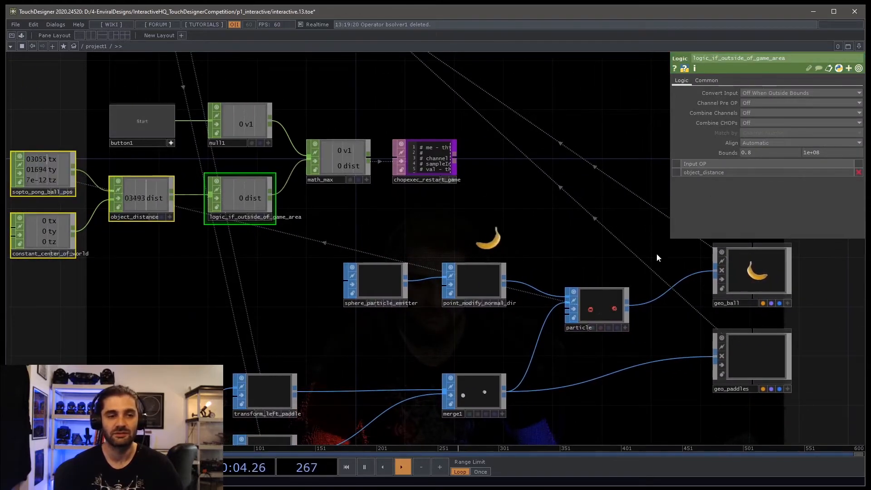
{"action": "left_click", "coordinate": [596, 309]}
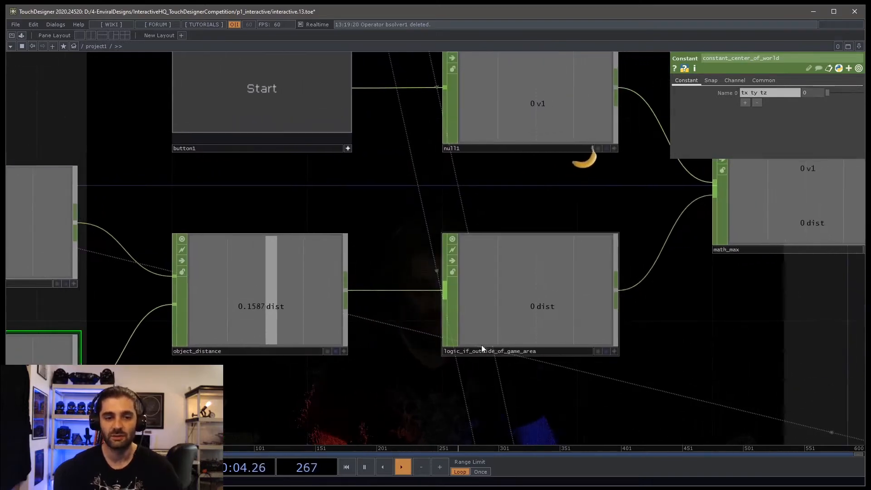
{"action": "left_click", "coordinate": [530, 294]}
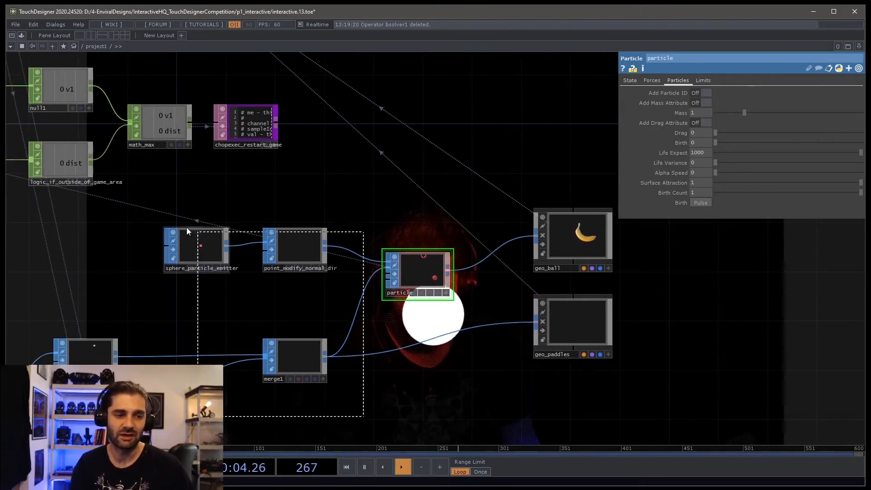
Step: Select sphere_particle_emitter to show its parameters after the particle SOP
{"action": "left_click", "coordinate": [198, 249]}
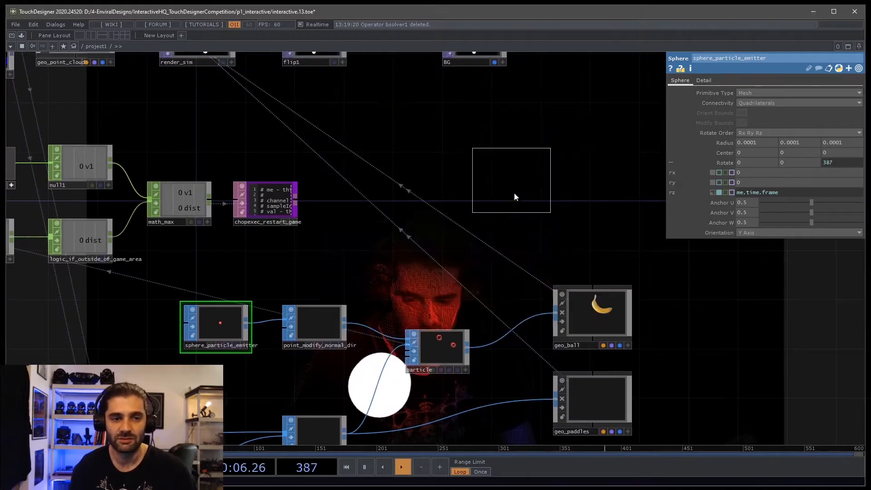
{"action": "left_click", "coordinate": [510, 180]}
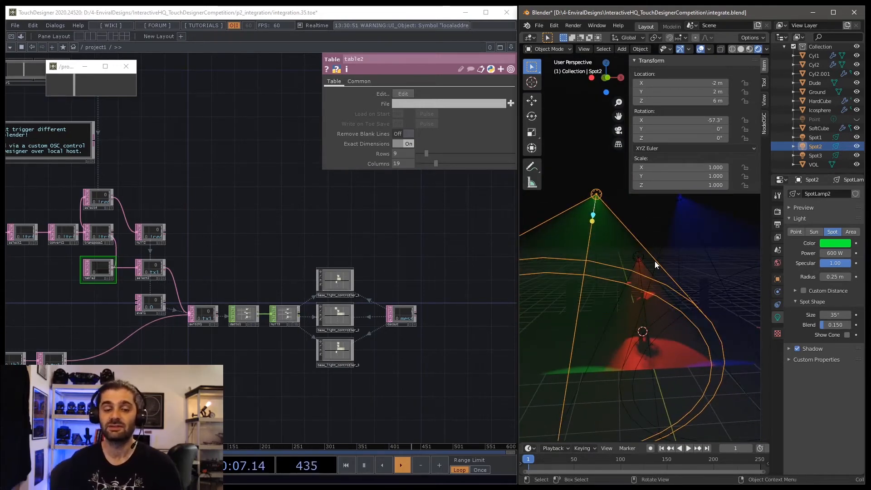
Step: Switch the viewport sidebar to the NodeOSC tab listing the spotlight message handlers
{"action": "left_click_drag", "start_coordinate": [655, 265], "coordinate": [641, 300]}
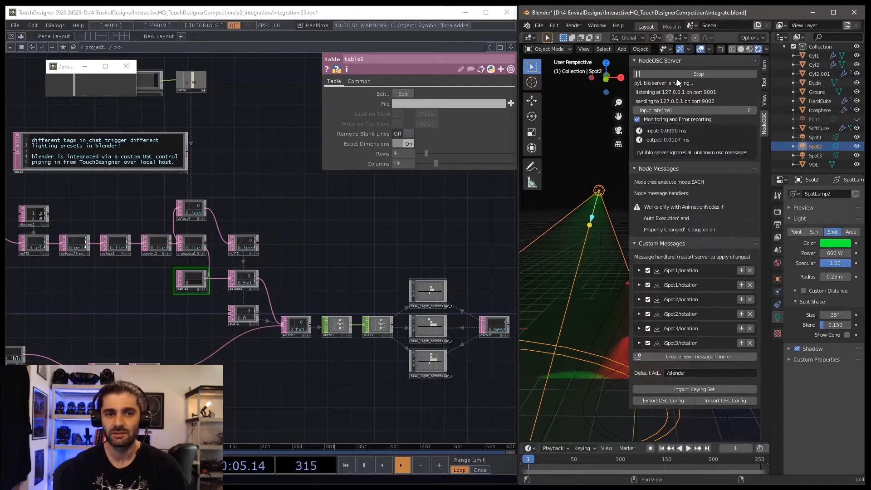
Step: Check the /Spot1/rotation handler's datapath, then close the sidebar to view the lit scene
{"action": "left_click", "coordinate": [635, 60]}
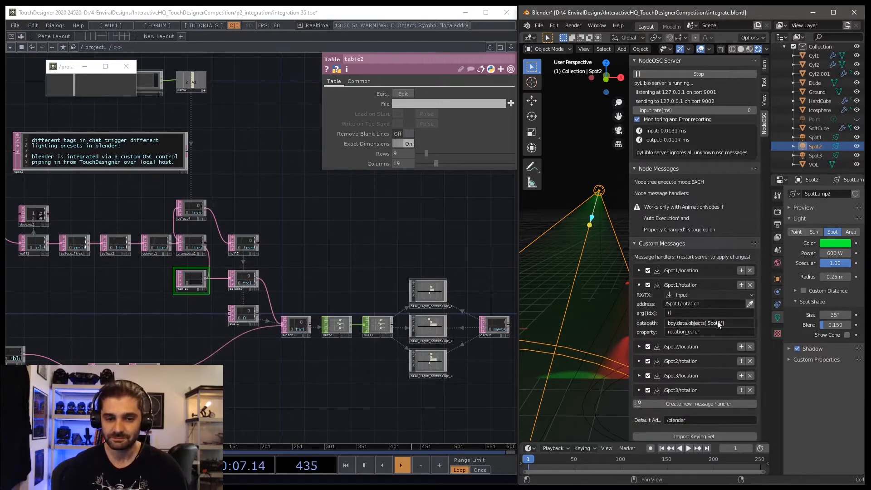
{"action": "left_click", "coordinate": [705, 322]}
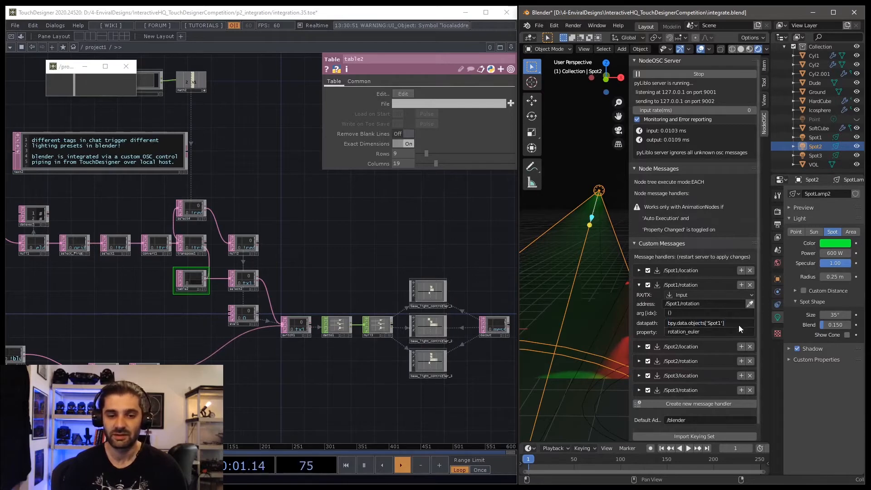
{"action": "left_click", "coordinate": [708, 322]}
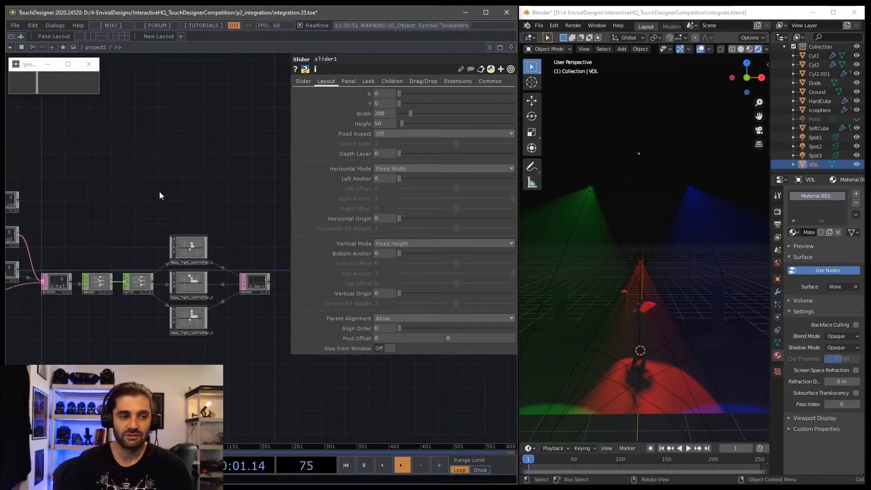
{"action": "left_click", "coordinate": [188, 319]}
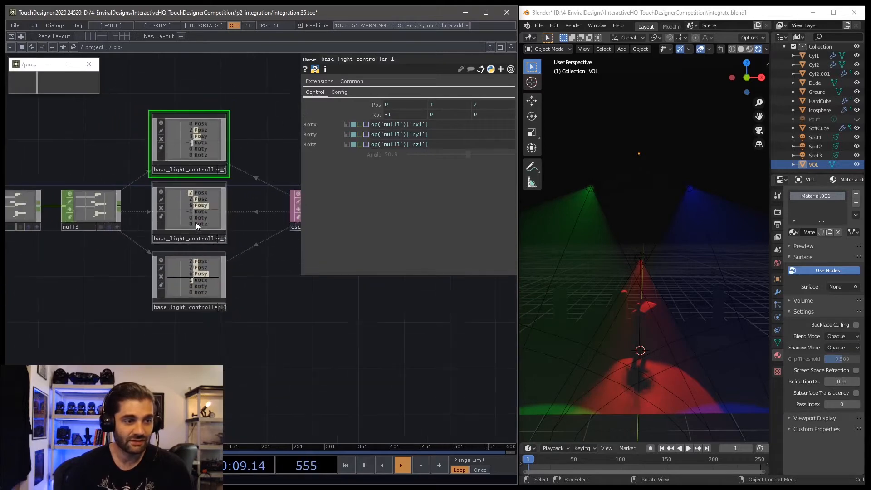
{"action": "left_click", "coordinate": [188, 214]}
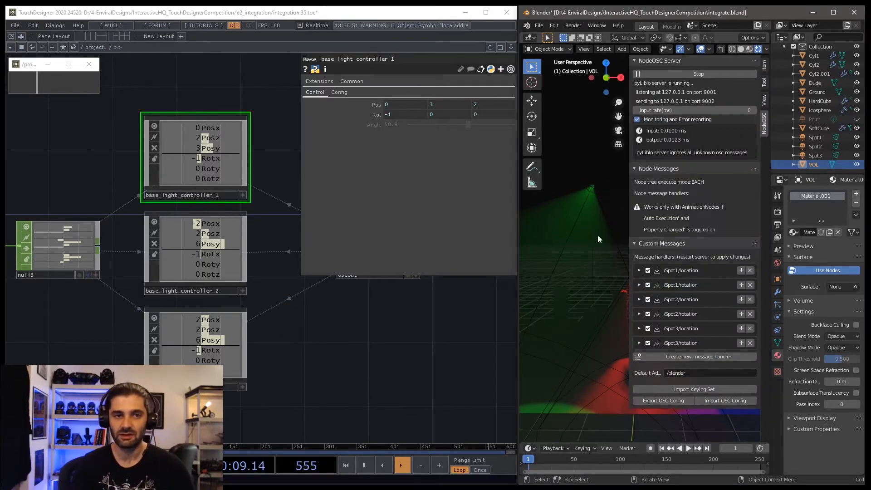
Step: Select Spot1 in the Outliner to show its red spot light properties
{"action": "left_click", "coordinate": [638, 270]}
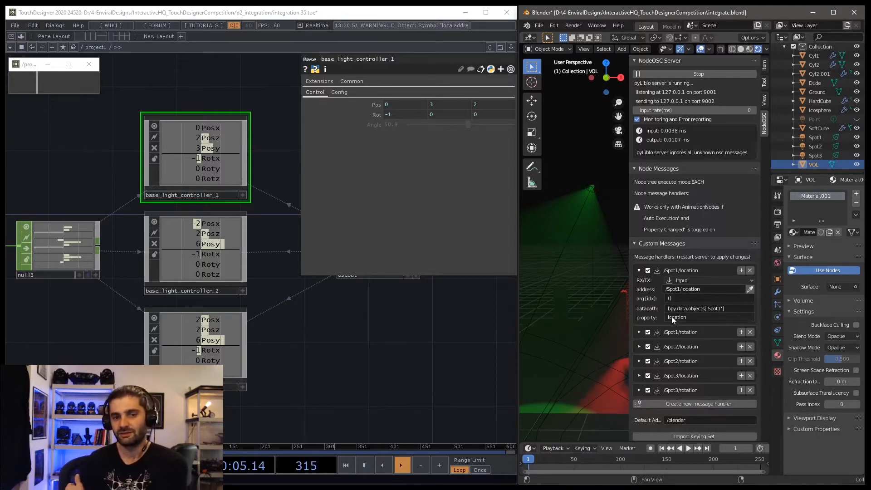
{"action": "left_click", "coordinate": [708, 308]}
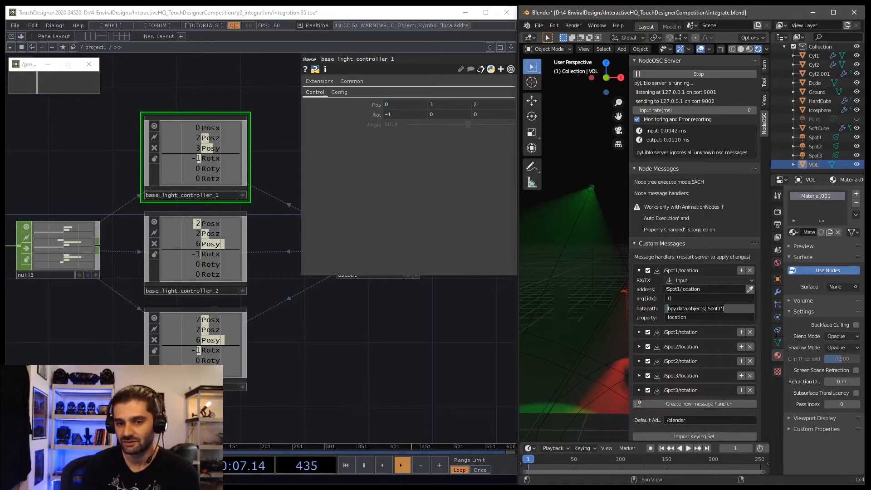
{"action": "left_click", "coordinate": [816, 137]}
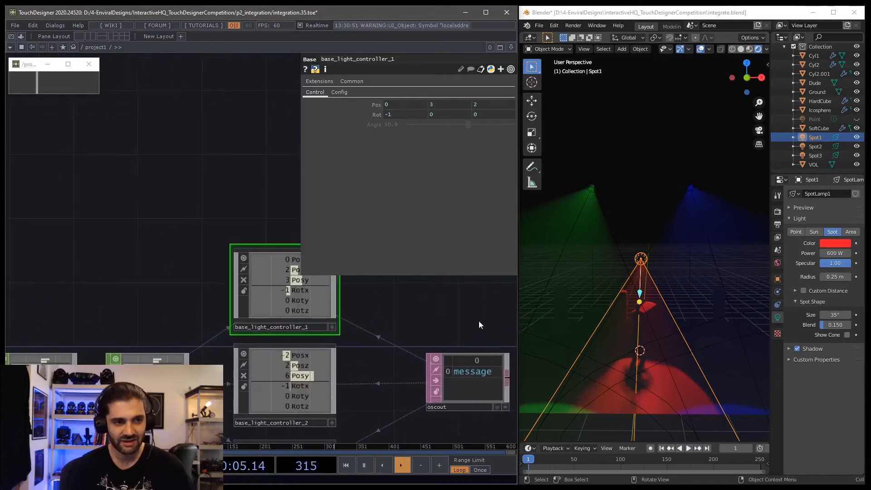
Step: Show the controller's Config page (Osc Name /Spot1) and dive into its DAT Execute script
{"action": "left_click", "coordinate": [338, 91]}
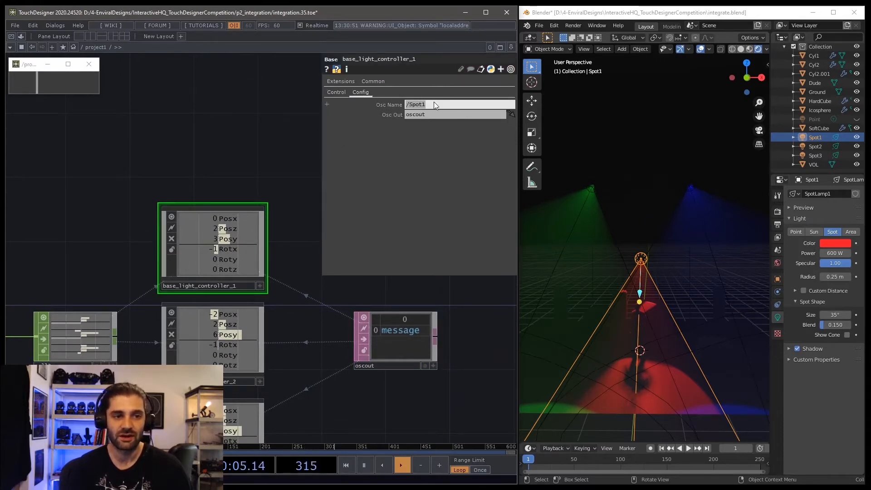
{"action": "left_click", "coordinate": [815, 146]}
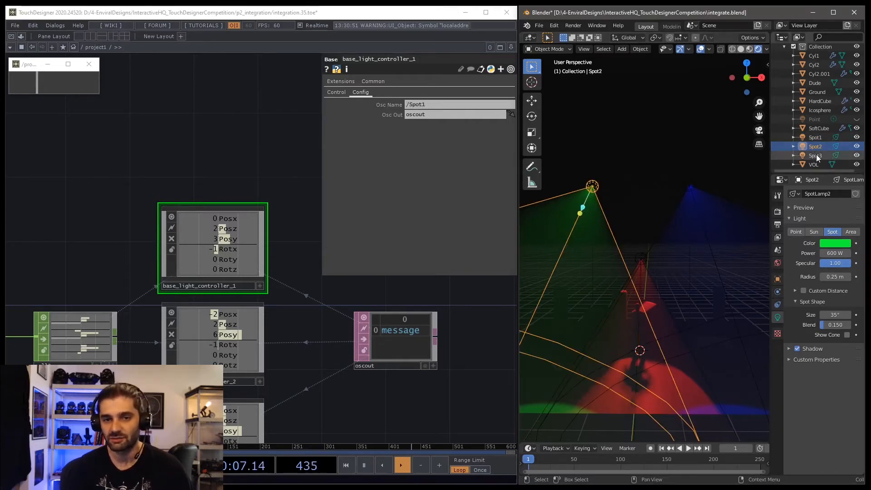
{"action": "left_click", "coordinate": [815, 137]}
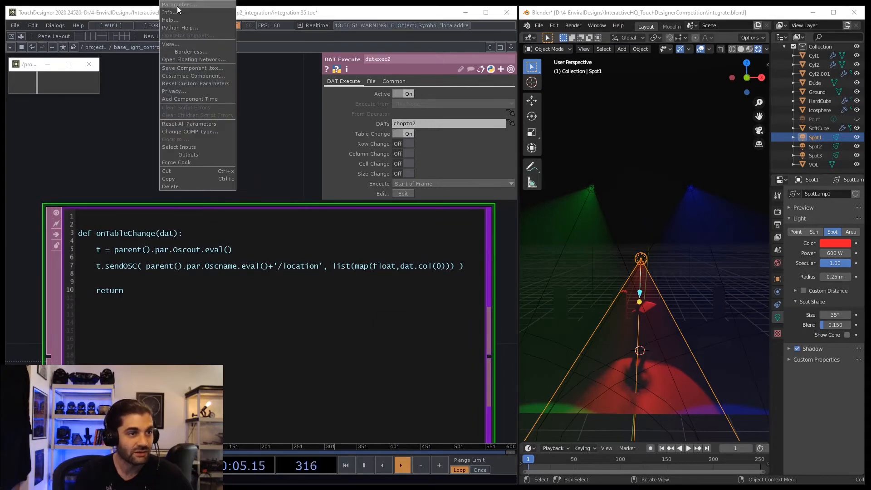
Step: Go back up to /project1 via the path bar to see the three controllers feeding oscout
{"action": "left_click", "coordinate": [177, 5]}
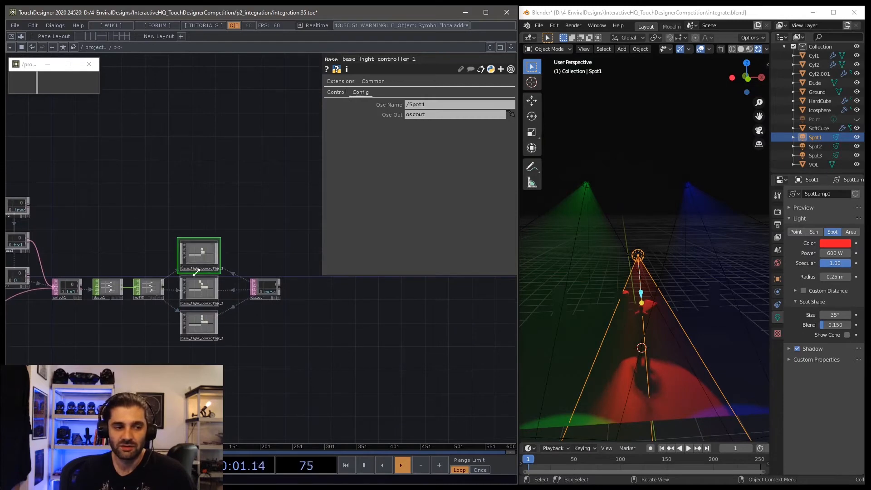
Step: Open the table2 DAT viewer listing preset rows for colours and shapes
{"action": "left_click", "coordinate": [292, 293]}
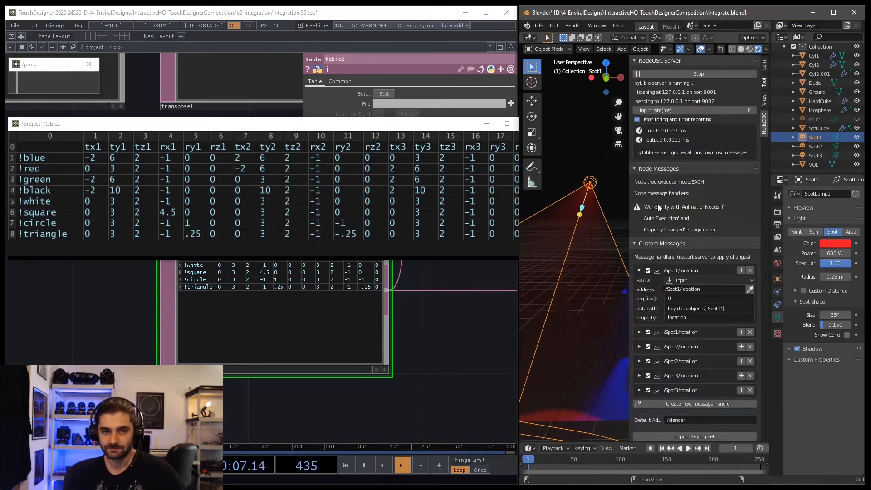
{"action": "left_click", "coordinate": [813, 164]}
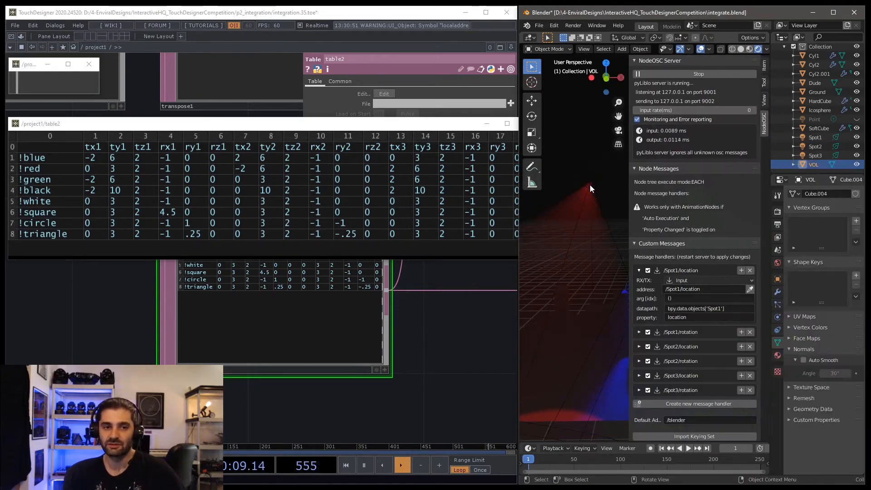
{"action": "left_click", "coordinate": [814, 137]}
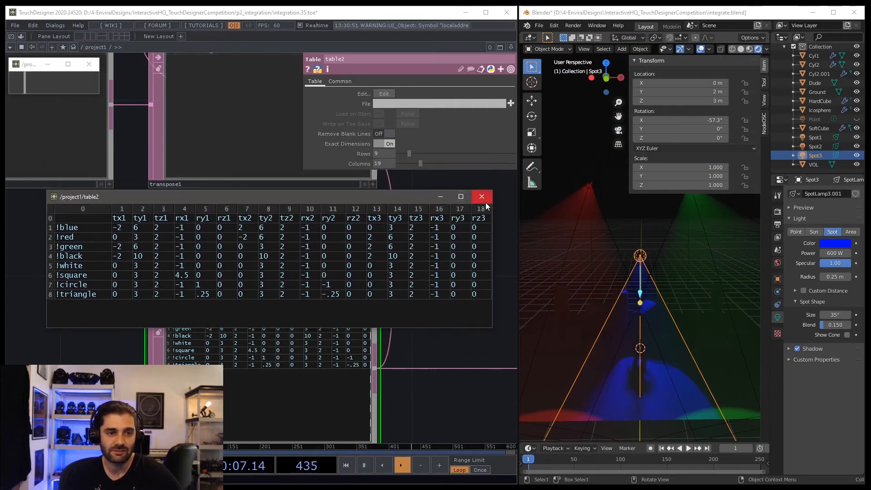
Step: Close the table2 viewer and show oscout sending UDP to localhost port 9001
{"action": "left_click", "coordinate": [481, 196]}
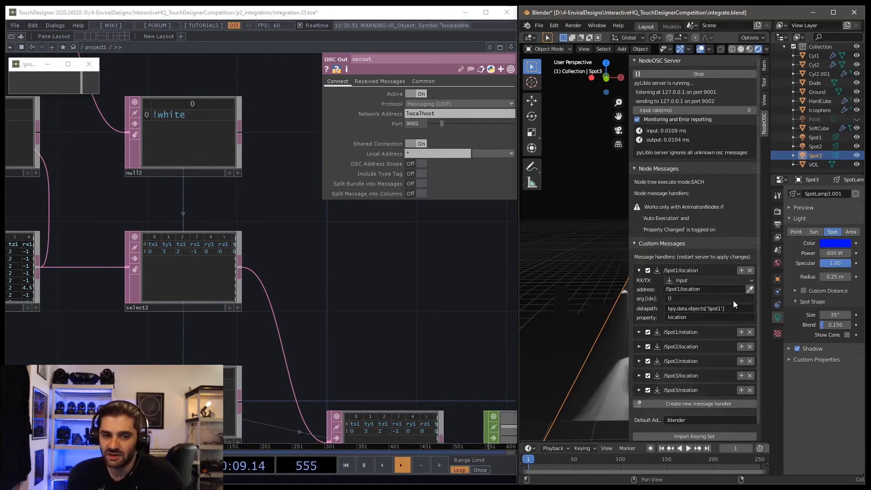
Step: Check the Spot1 location handler property, then select switch1 indexed by op('eval1')[0,0]
{"action": "left_click", "coordinate": [705, 288]}
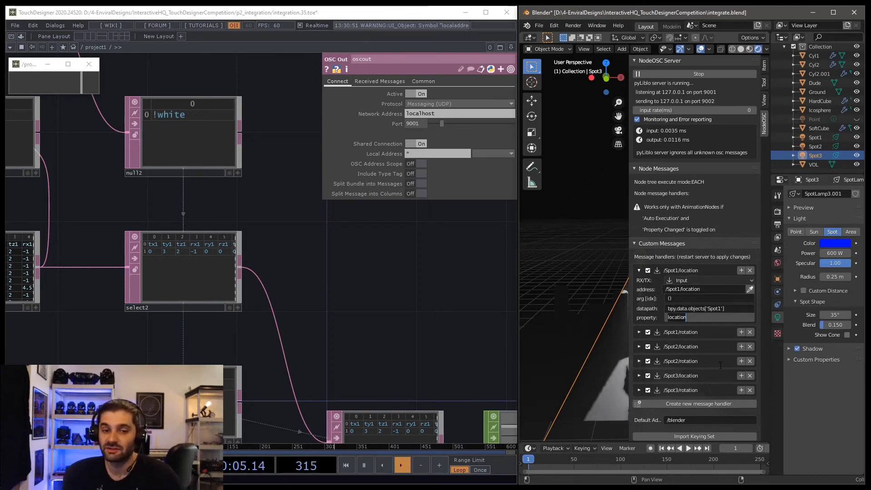
{"action": "left_click", "coordinate": [708, 308]}
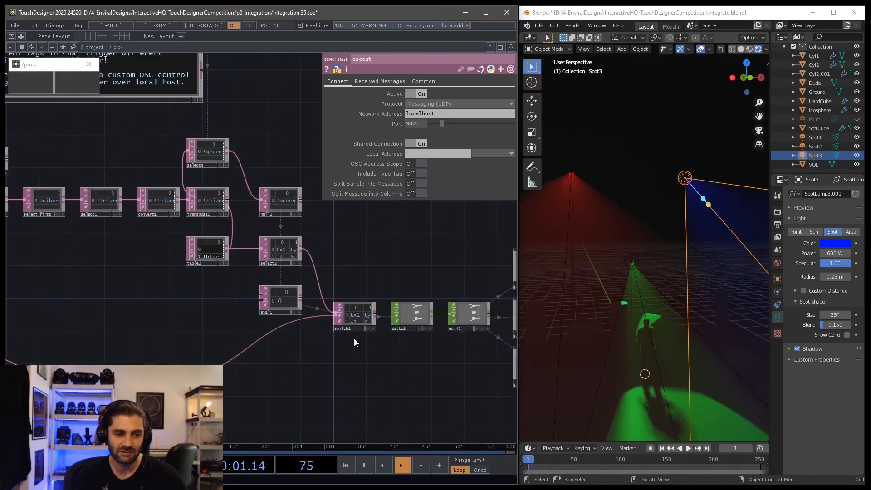
{"action": "left_click", "coordinate": [354, 317]}
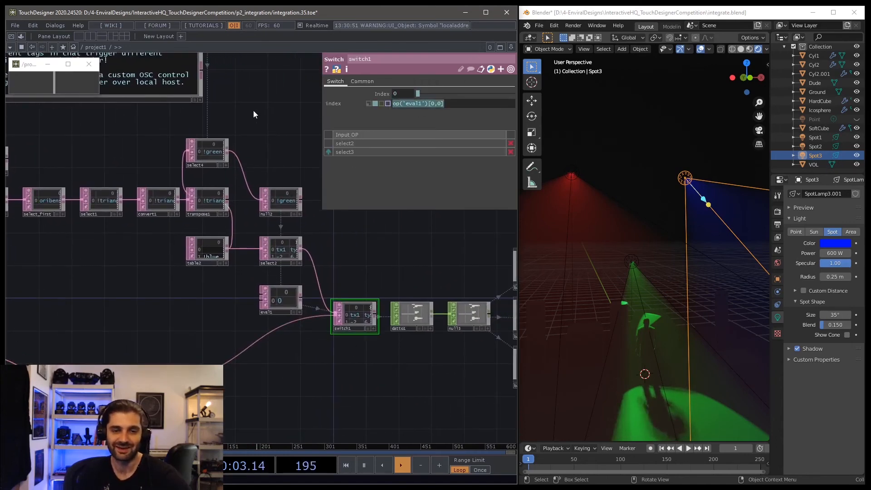